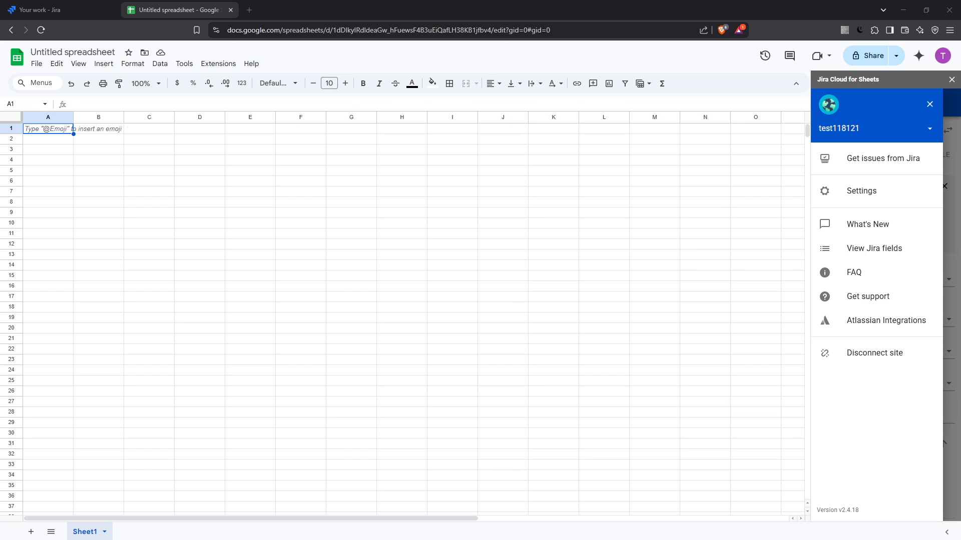
{"action": "mouse_move", "coordinate": [174, 352]}
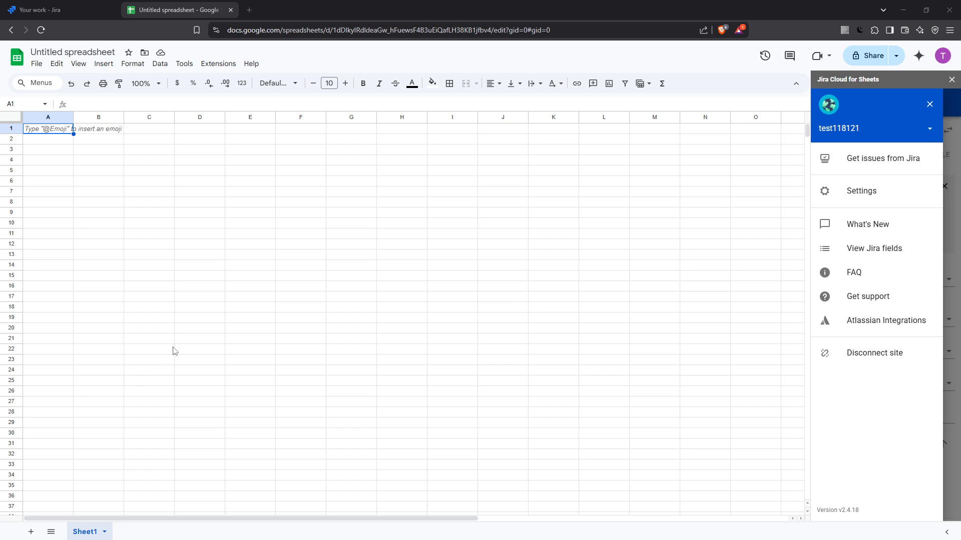
{"action": "mouse_move", "coordinate": [203, 326]}
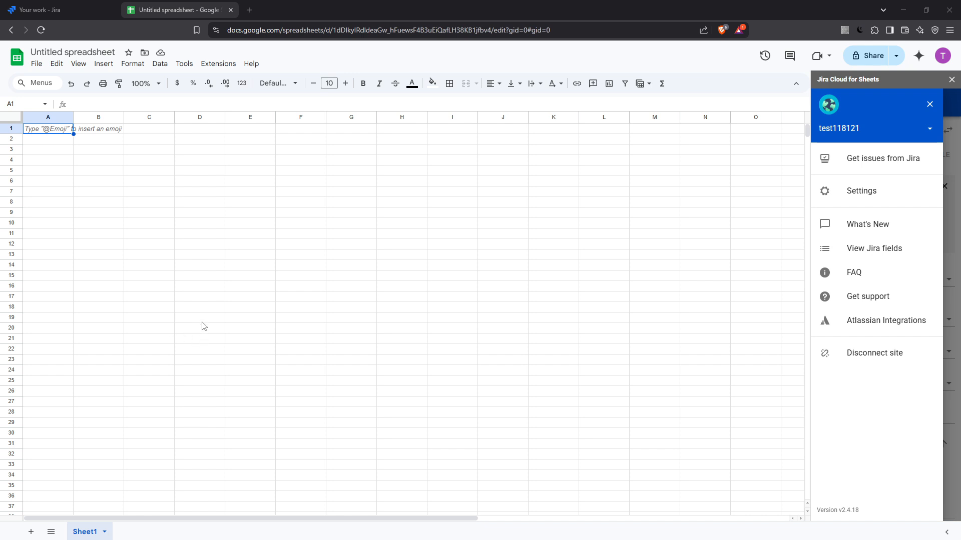
{"action": "mouse_move", "coordinate": [244, 306]}
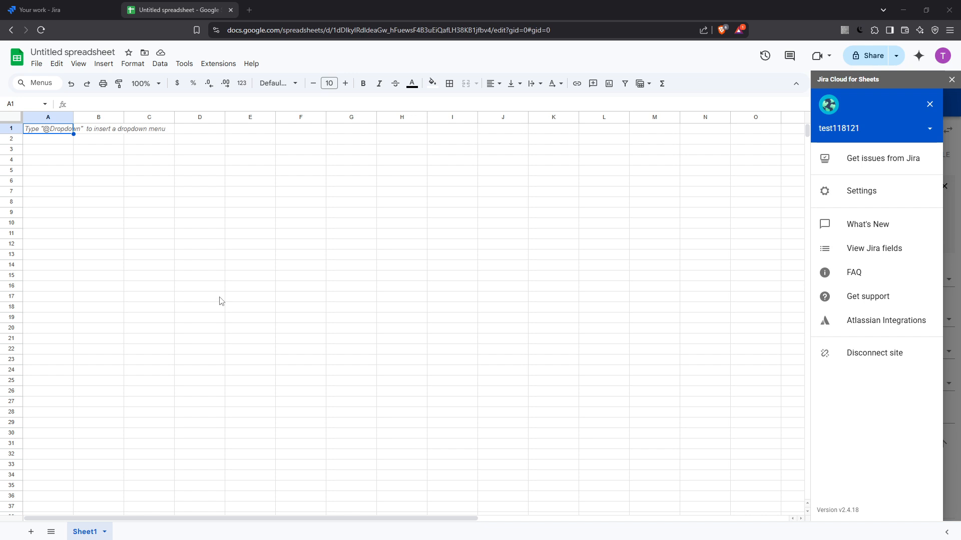
{"action": "mouse_move", "coordinate": [266, 296]}
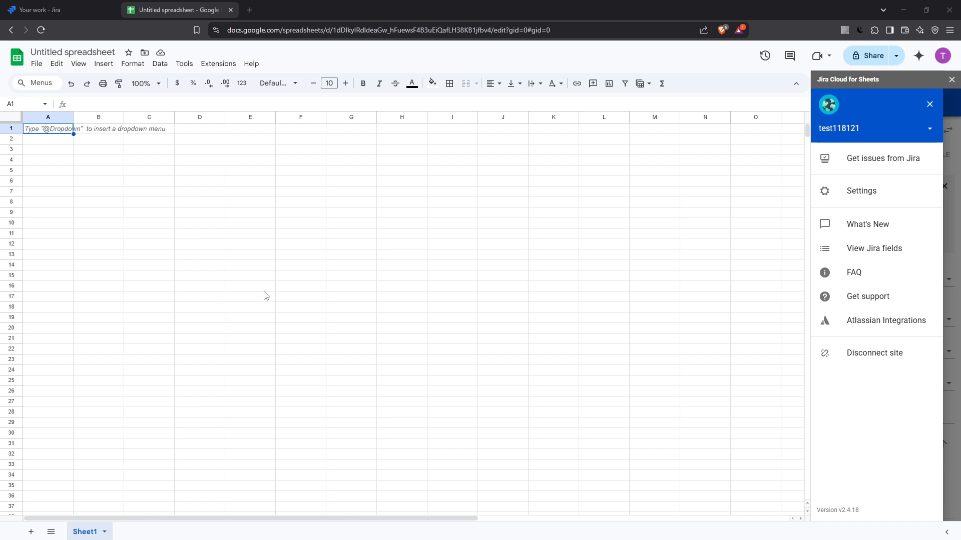
{"action": "mouse_move", "coordinate": [438, 54]}
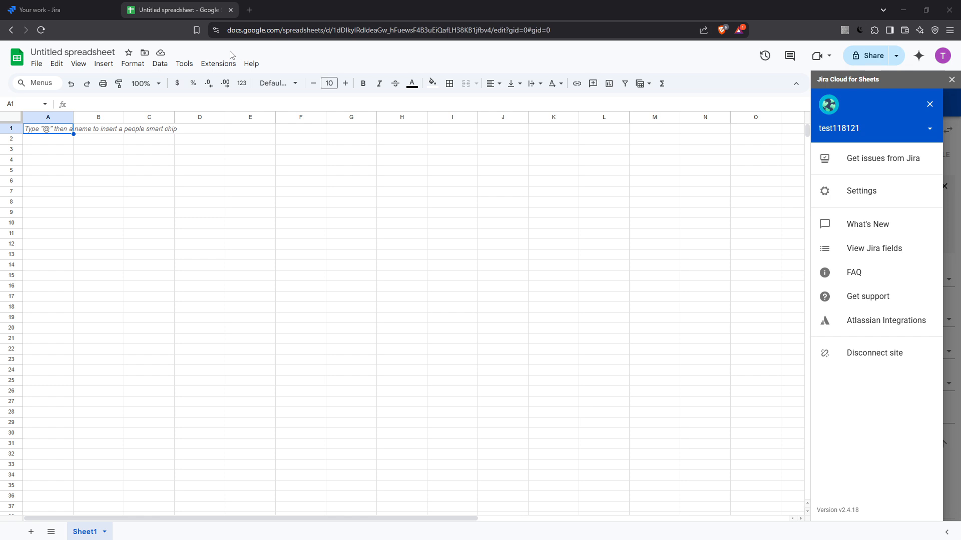
{"action": "mouse_move", "coordinate": [217, 64]}
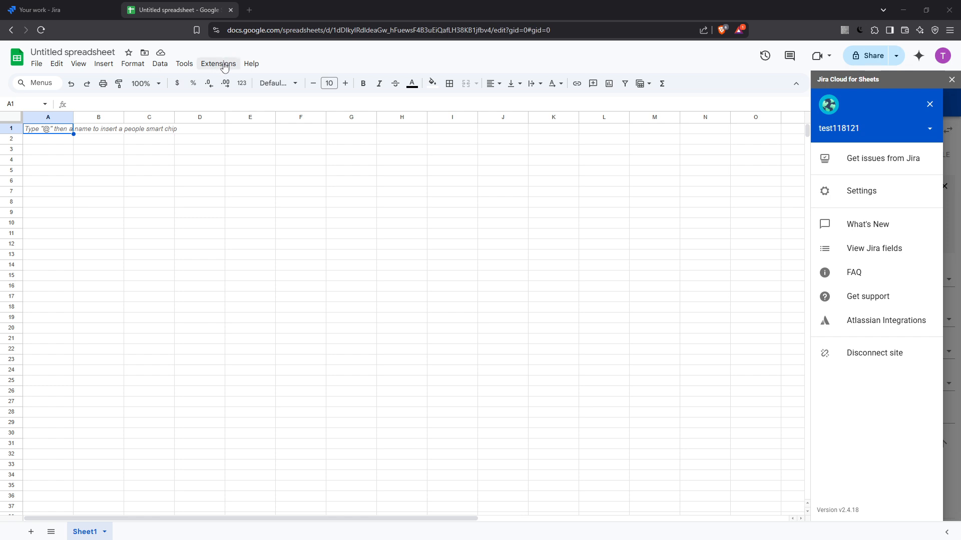
Step: Show the Extensions menu with its Get add-ons and Manage add-ons choices
{"action": "left_click", "coordinate": [217, 64]}
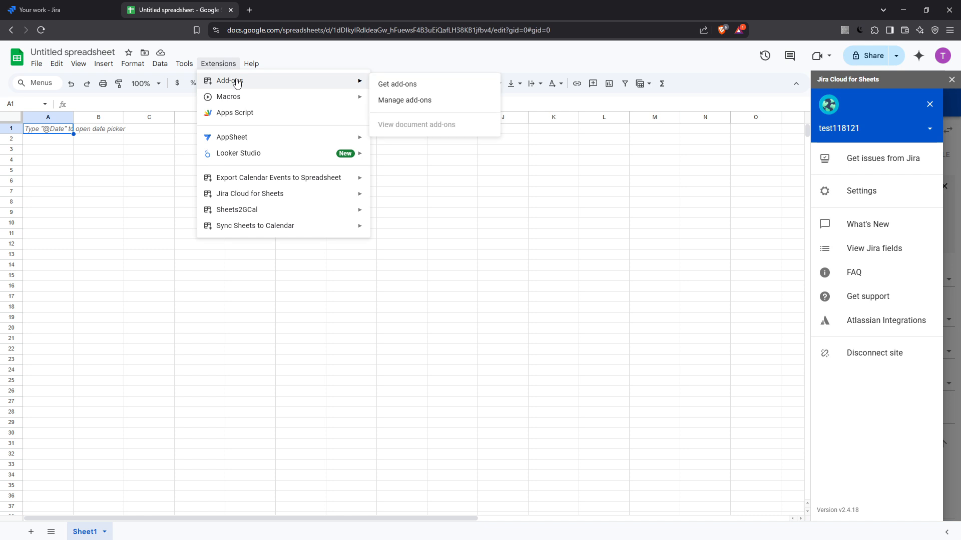
{"action": "mouse_move", "coordinate": [422, 88]}
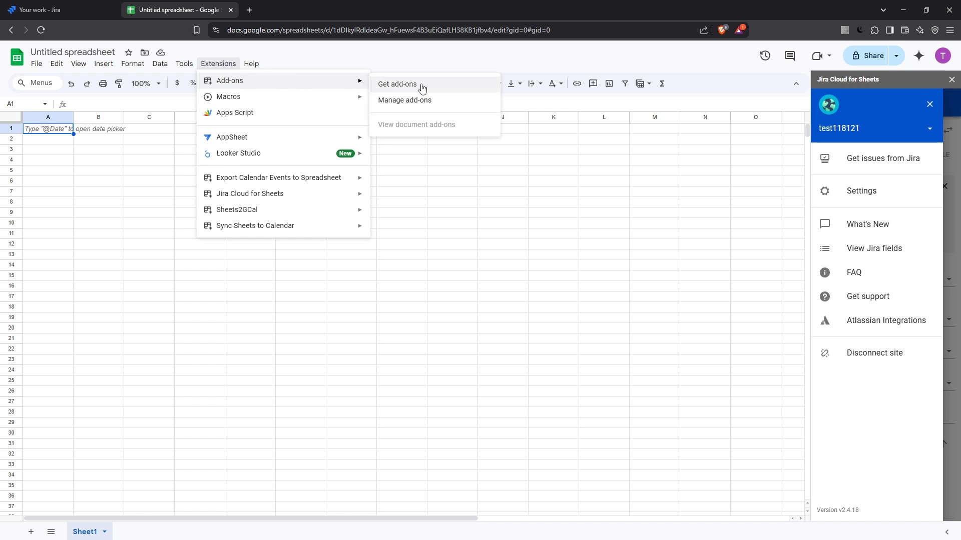
Step: Search Google Workspace Marketplace for 'jira' apps
{"action": "left_click", "coordinate": [398, 84]}
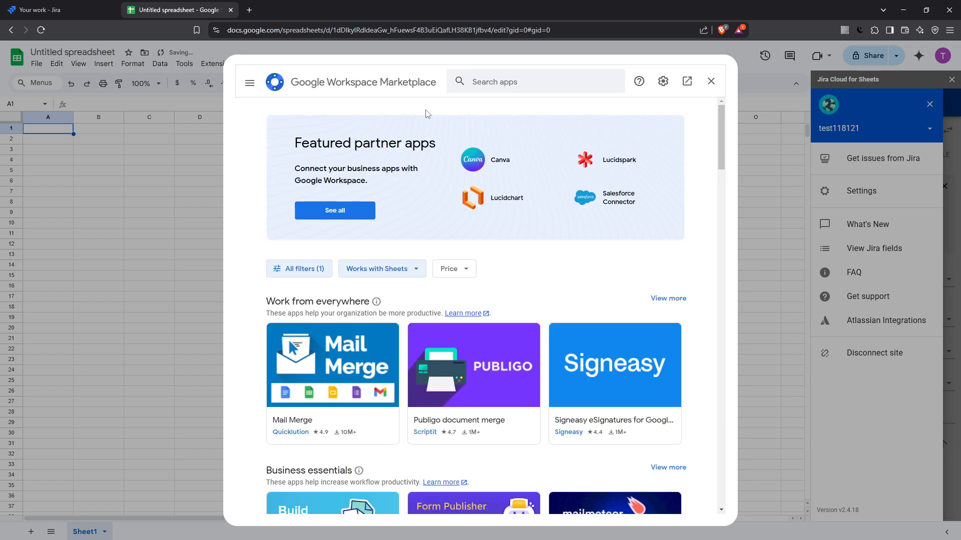
{"action": "mouse_move", "coordinate": [447, 122]}
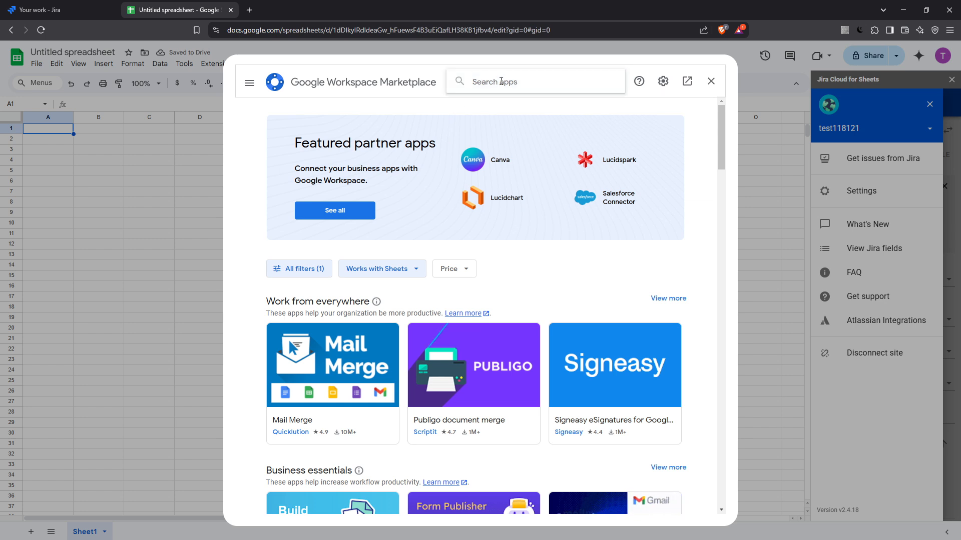
{"action": "type", "text": "jira"}
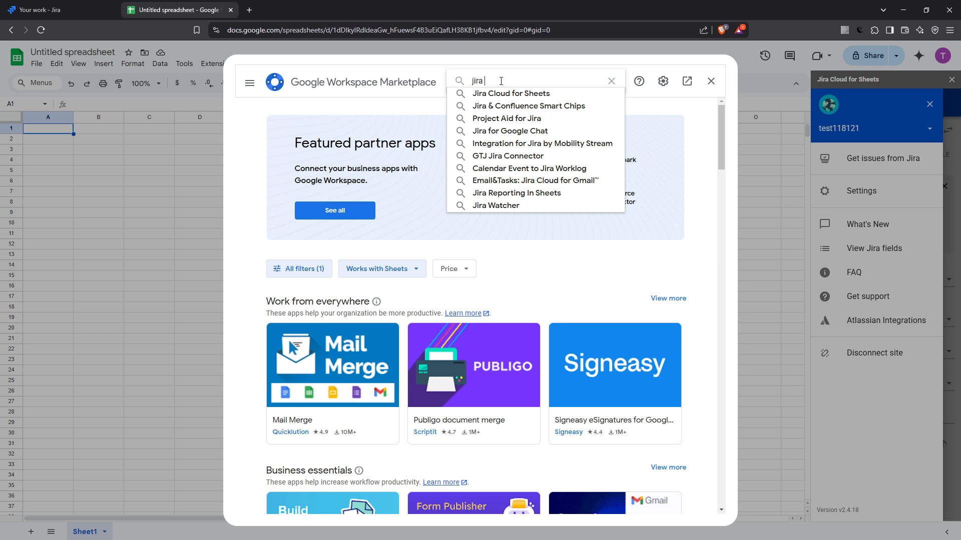
{"action": "mouse_move", "coordinate": [510, 93]}
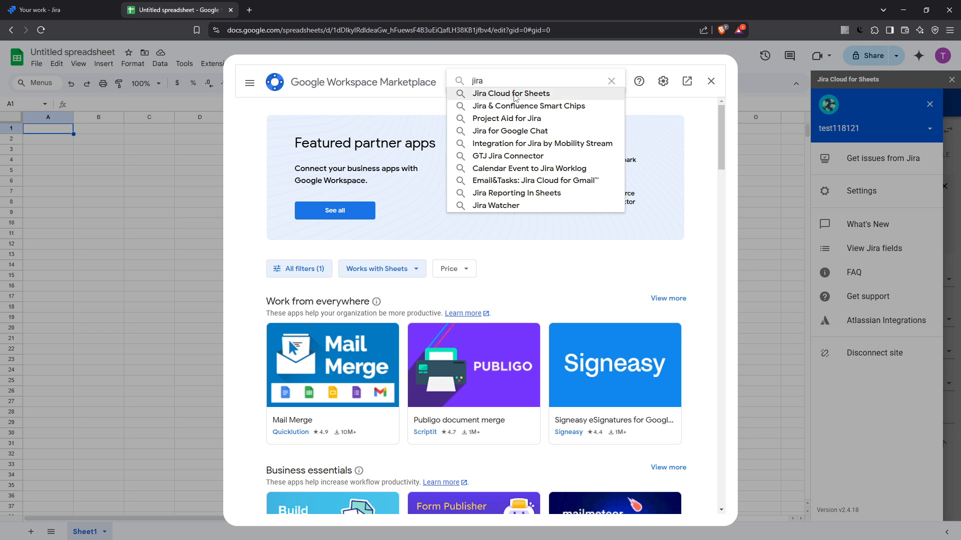
Step: Go to the Jira Cloud for Sheets listing, shown as already installed
{"action": "left_click", "coordinate": [511, 94]}
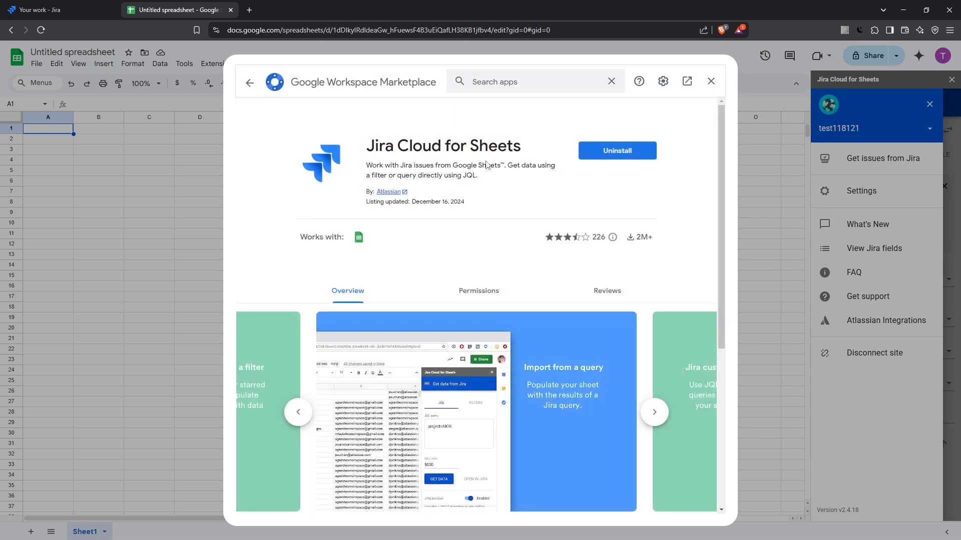
{"action": "mouse_move", "coordinate": [531, 147]}
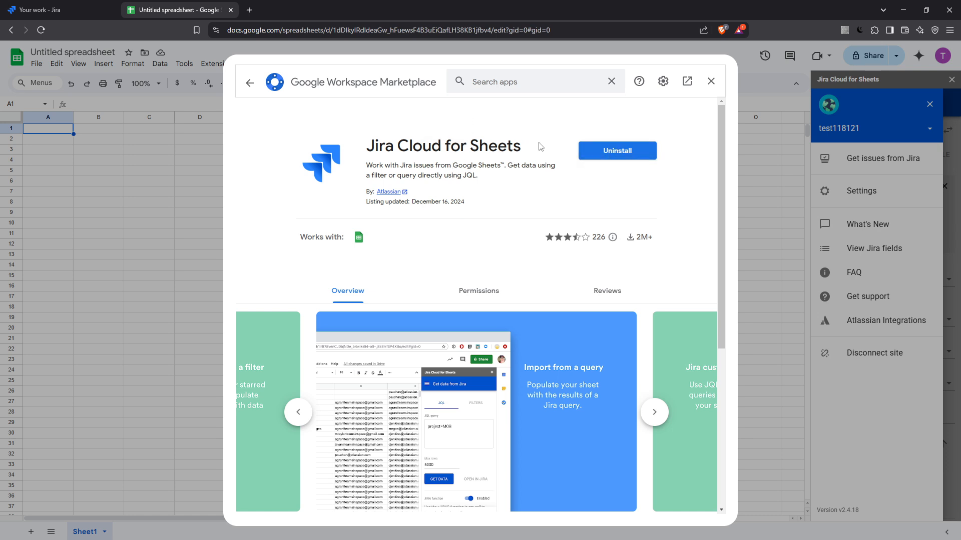
{"action": "mouse_move", "coordinate": [651, 112]}
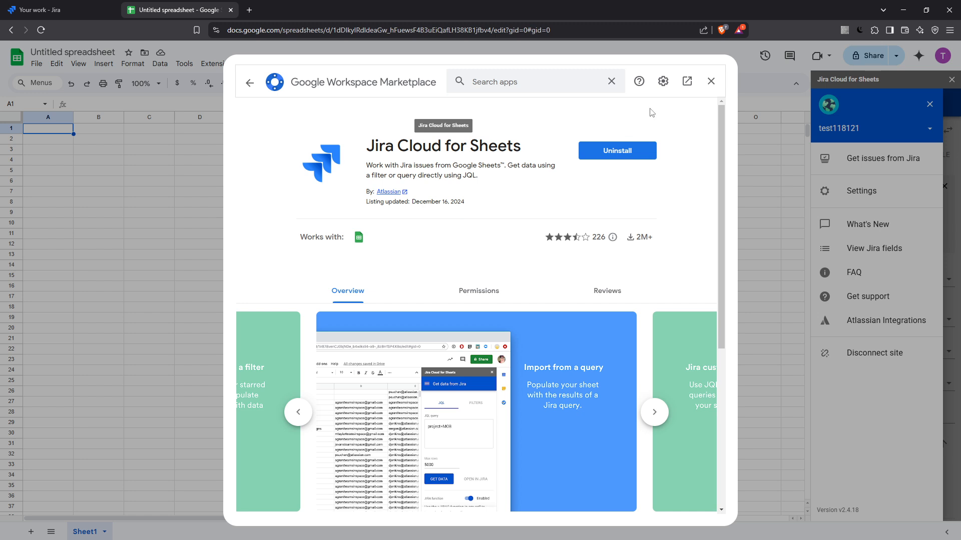
{"action": "mouse_move", "coordinate": [710, 81]}
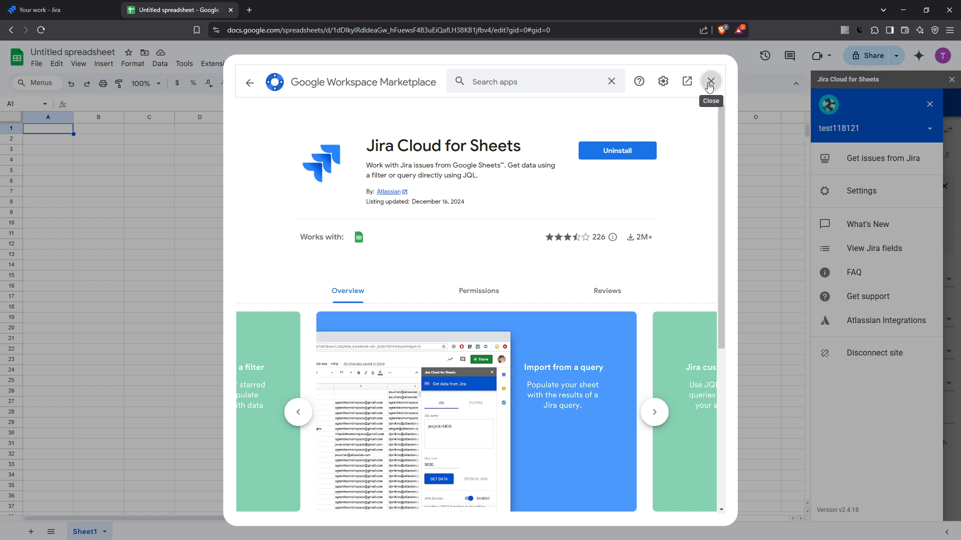
Step: Leave the marketplace and list the installed extensions, including Jira Cloud for Sheets
{"action": "left_click", "coordinate": [711, 81]}
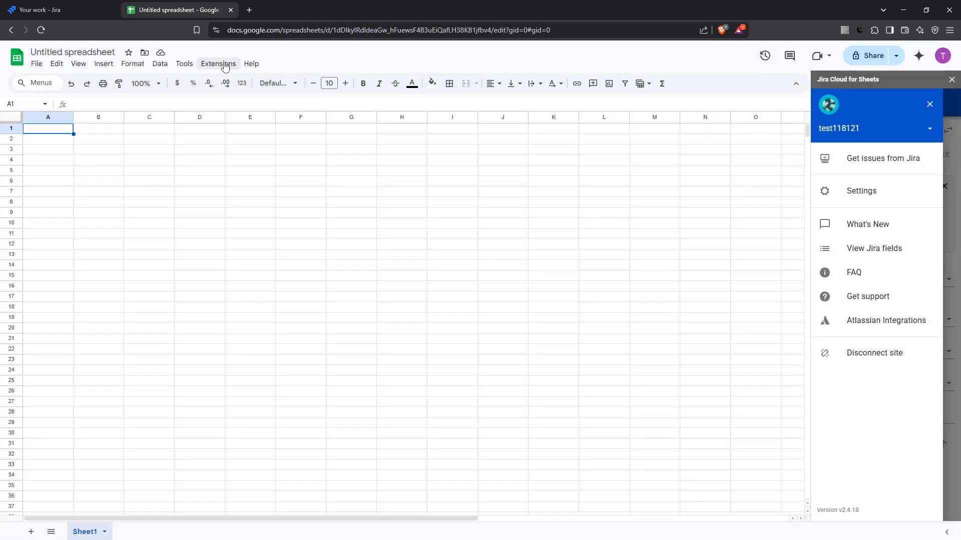
{"action": "left_click", "coordinate": [218, 63]}
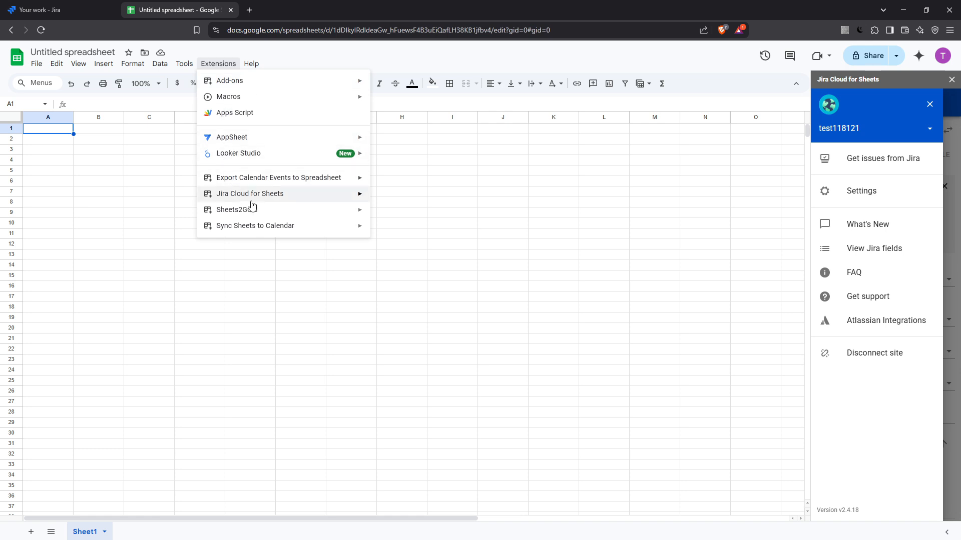
{"action": "mouse_move", "coordinate": [249, 194]}
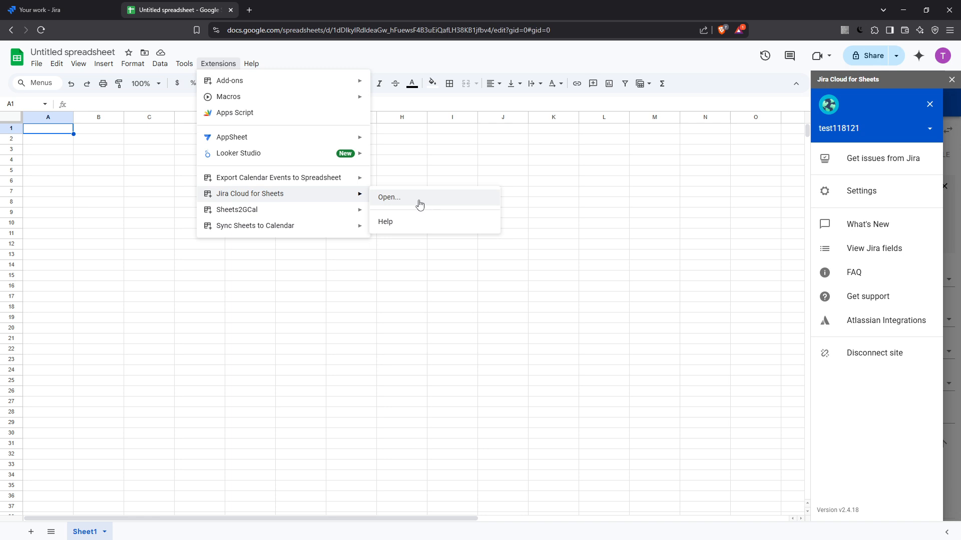
{"action": "mouse_move", "coordinate": [821, 347]}
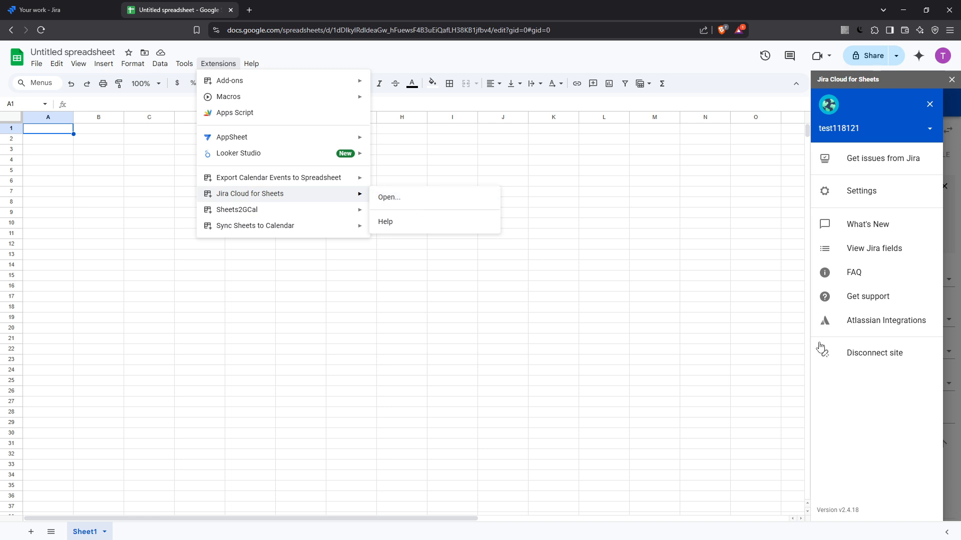
{"action": "mouse_move", "coordinate": [887, 429]}
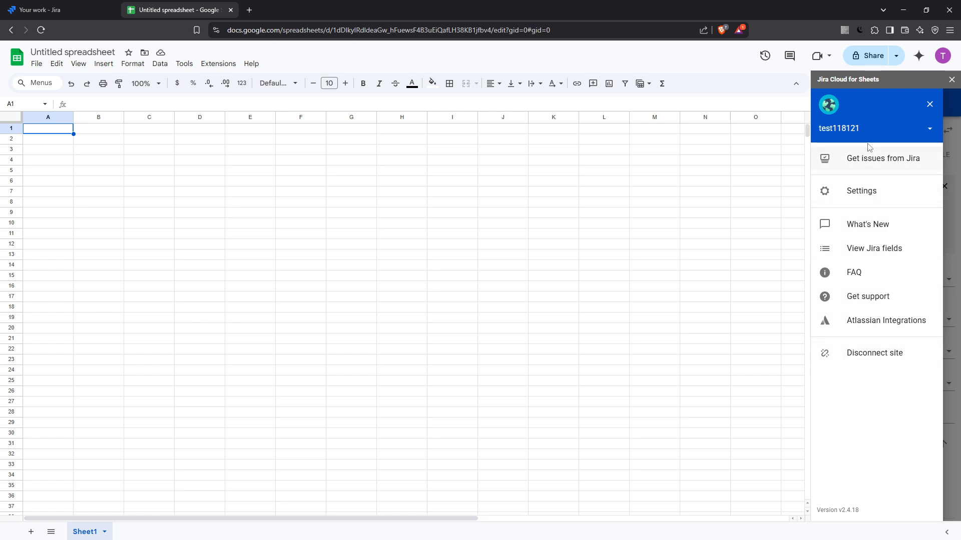
{"action": "mouse_move", "coordinate": [848, 277]}
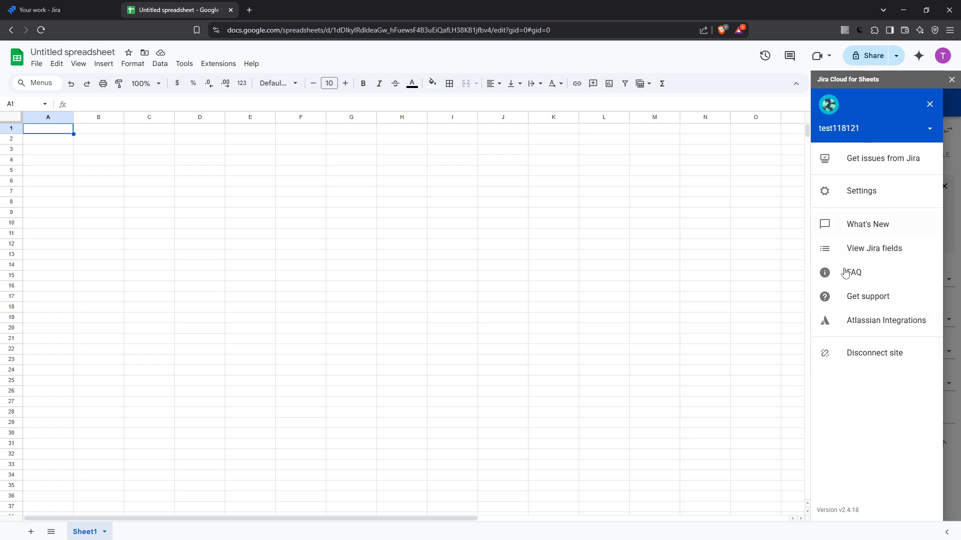
{"action": "mouse_move", "coordinate": [886, 94]}
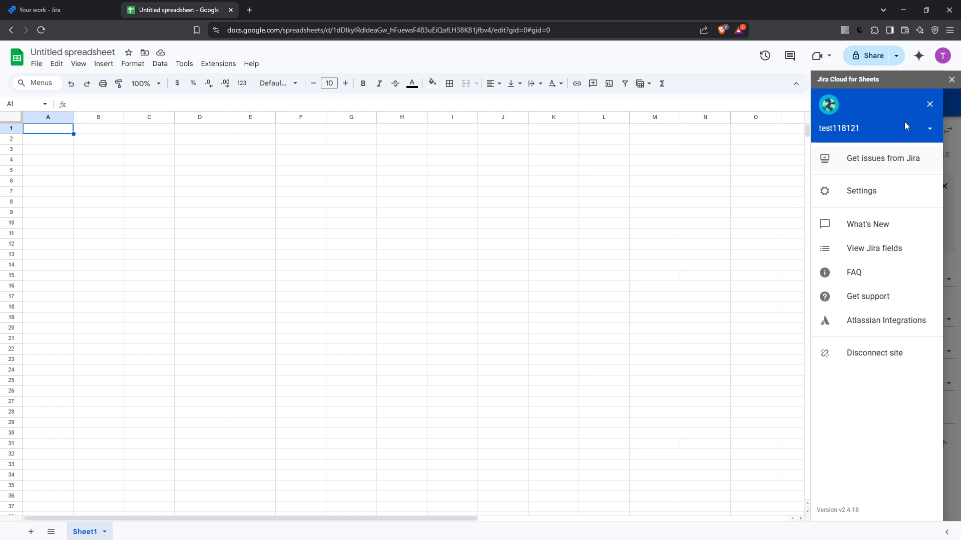
{"action": "mouse_move", "coordinate": [890, 164]}
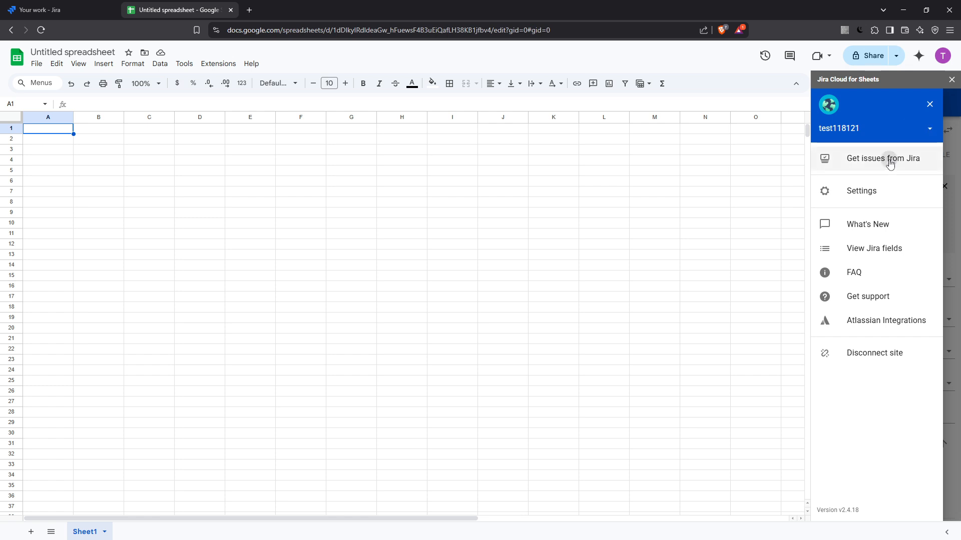
Step: Bring up the Get issues from Jira form and keep the import type on Basic
{"action": "left_click", "coordinate": [883, 158]}
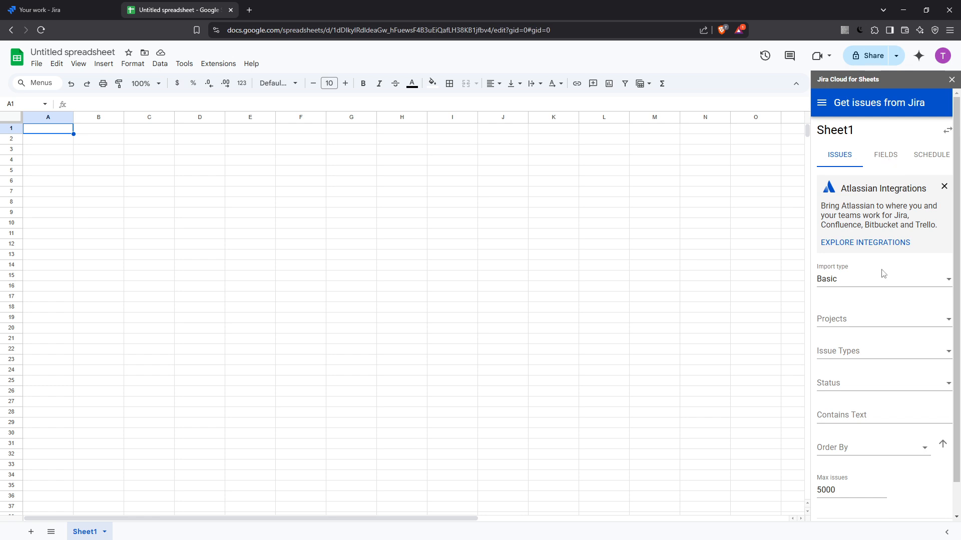
{"action": "mouse_move", "coordinate": [896, 284]}
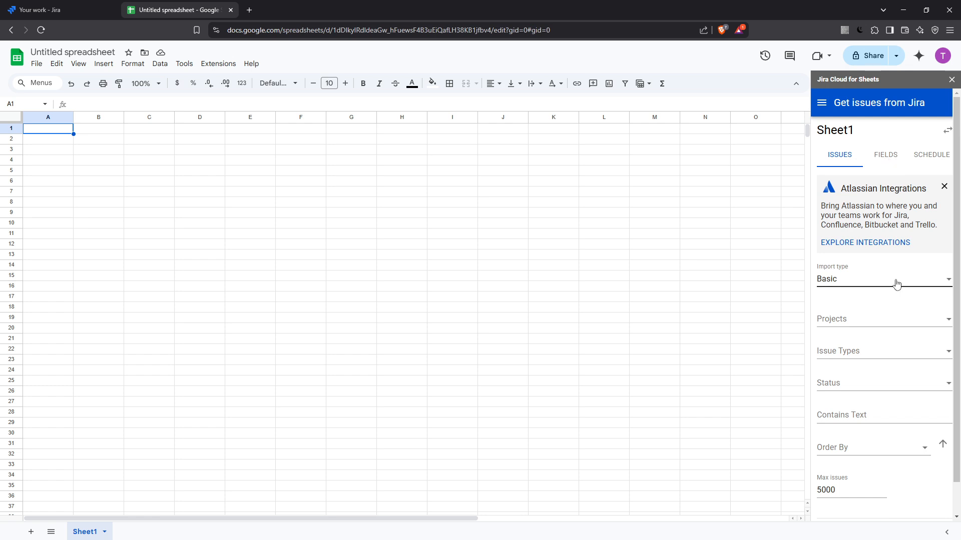
{"action": "left_click", "coordinate": [882, 279]}
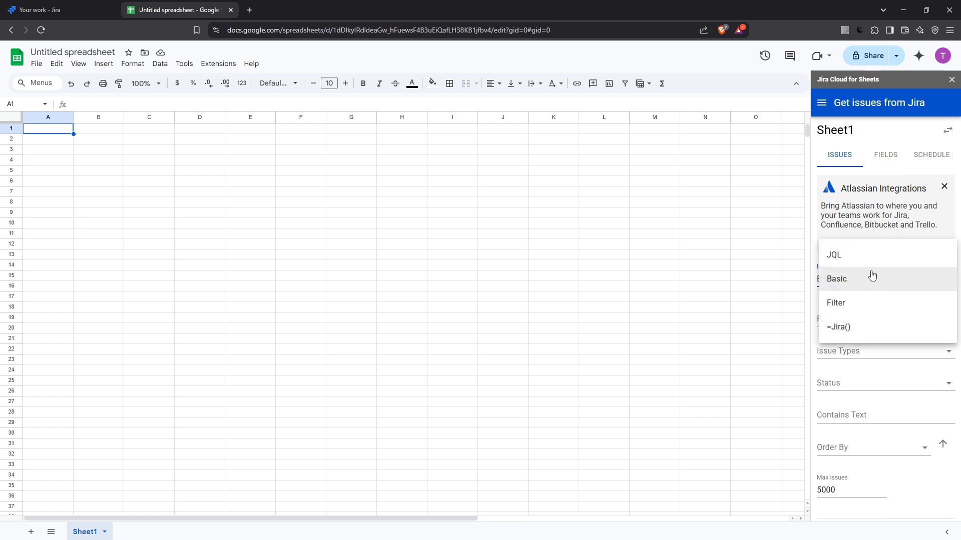
{"action": "mouse_move", "coordinate": [856, 302]}
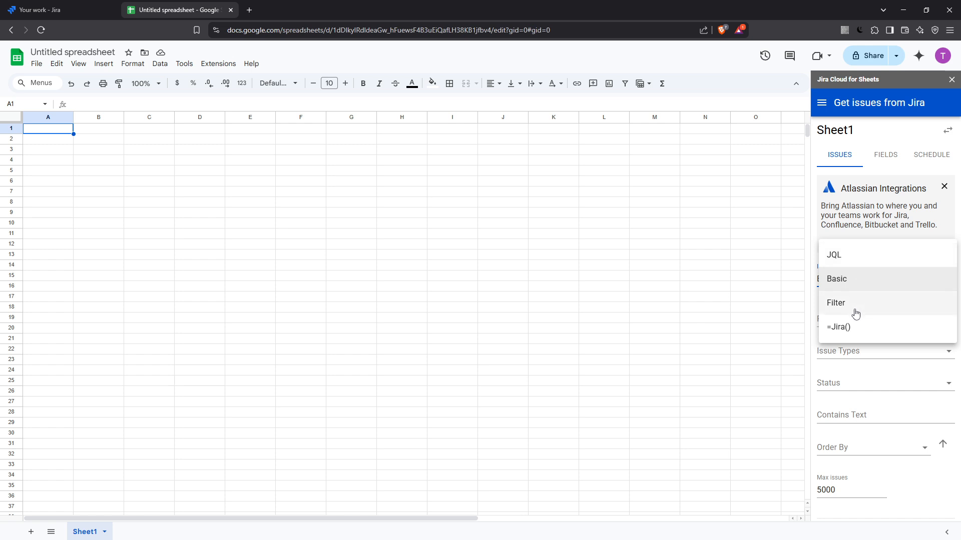
{"action": "mouse_move", "coordinate": [866, 307]}
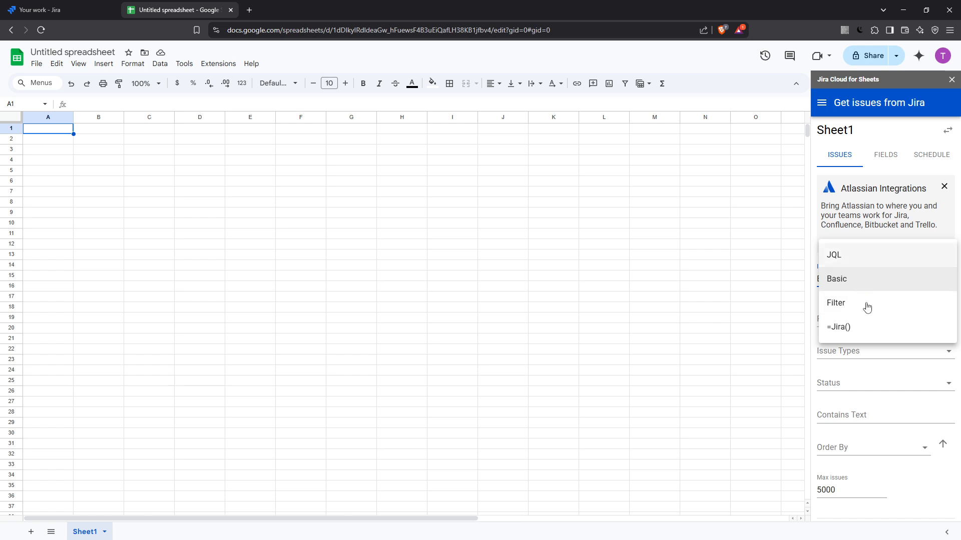
{"action": "mouse_move", "coordinate": [889, 439]}
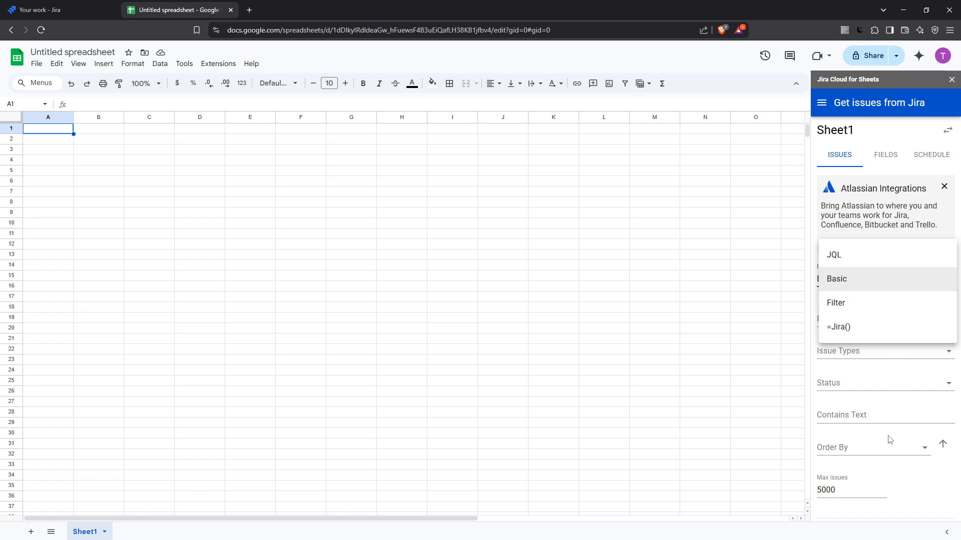
{"action": "mouse_move", "coordinate": [923, 511]}
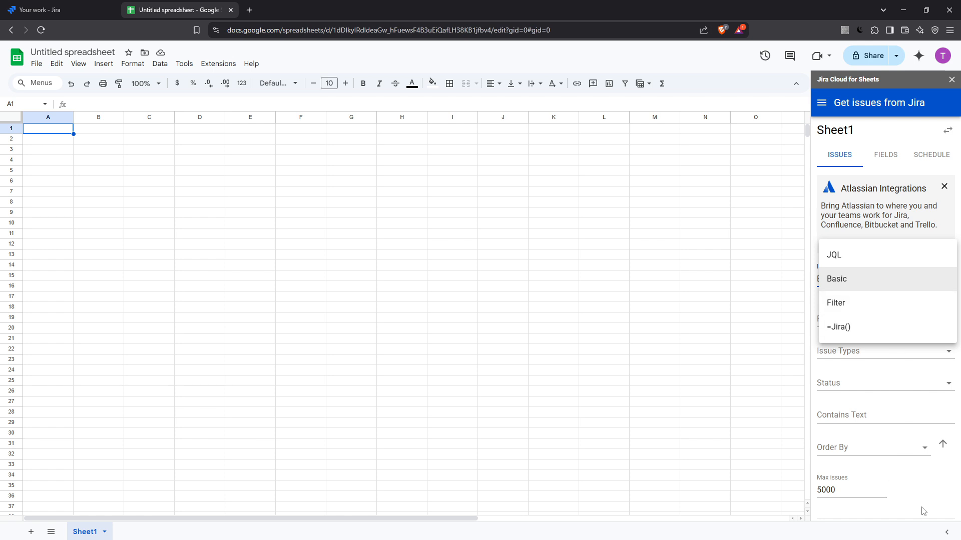
{"action": "left_click", "coordinate": [834, 279]}
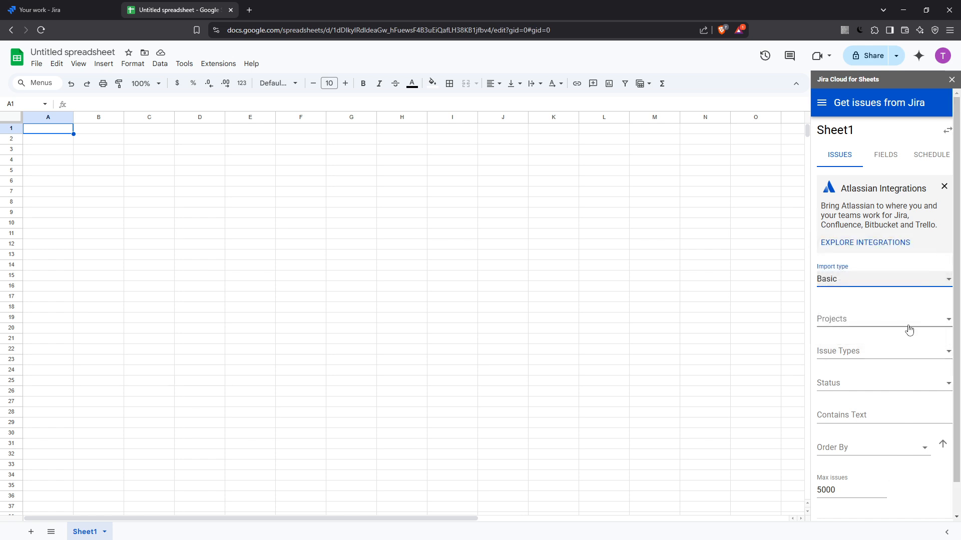
Step: Limit the import to Bug issues from the Kanban Project
{"action": "left_click", "coordinate": [882, 318]}
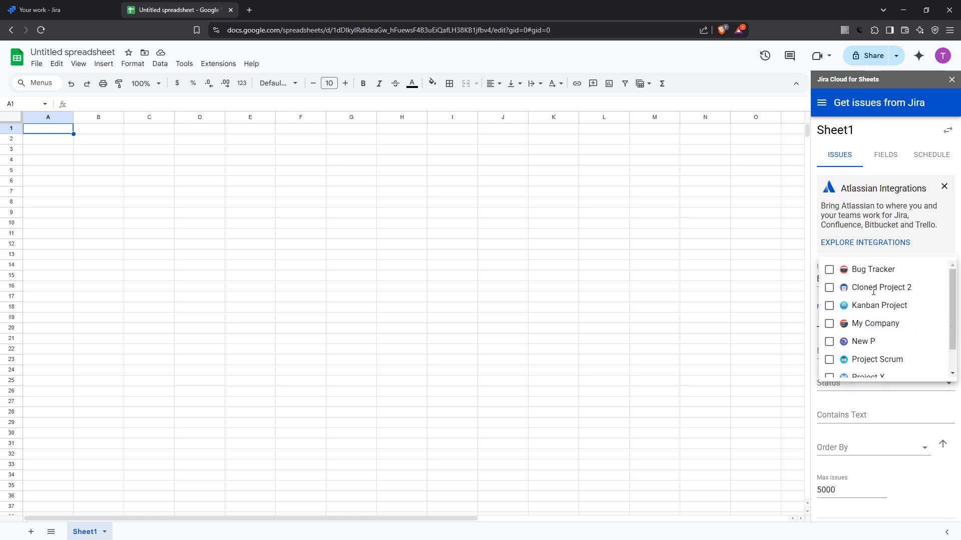
{"action": "mouse_move", "coordinate": [877, 334]}
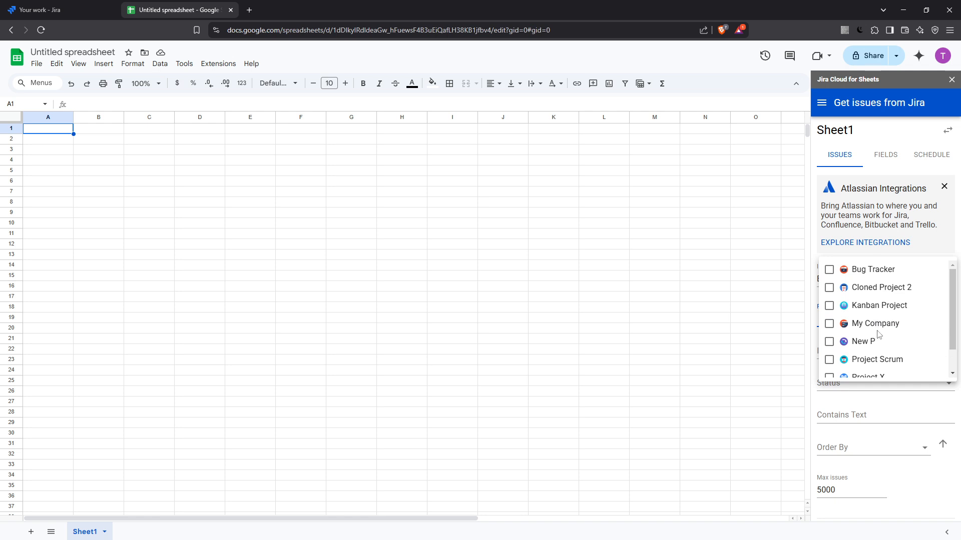
{"action": "mouse_move", "coordinate": [877, 325]}
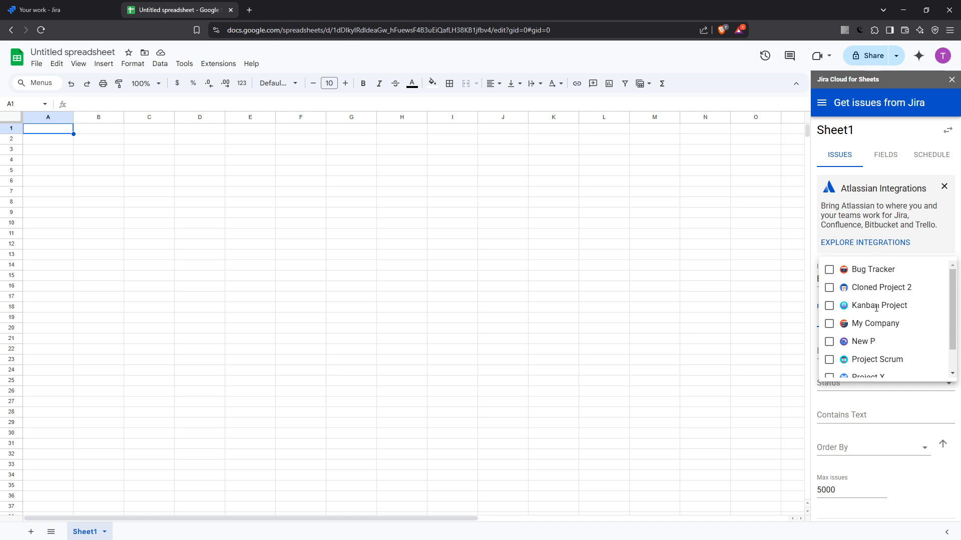
{"action": "left_click", "coordinate": [828, 305]}
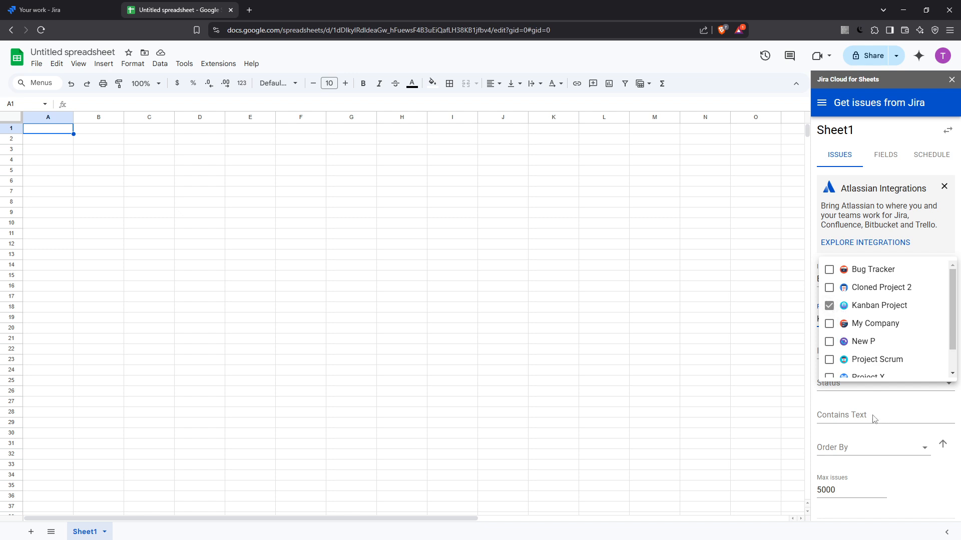
{"action": "left_click", "coordinate": [878, 305]}
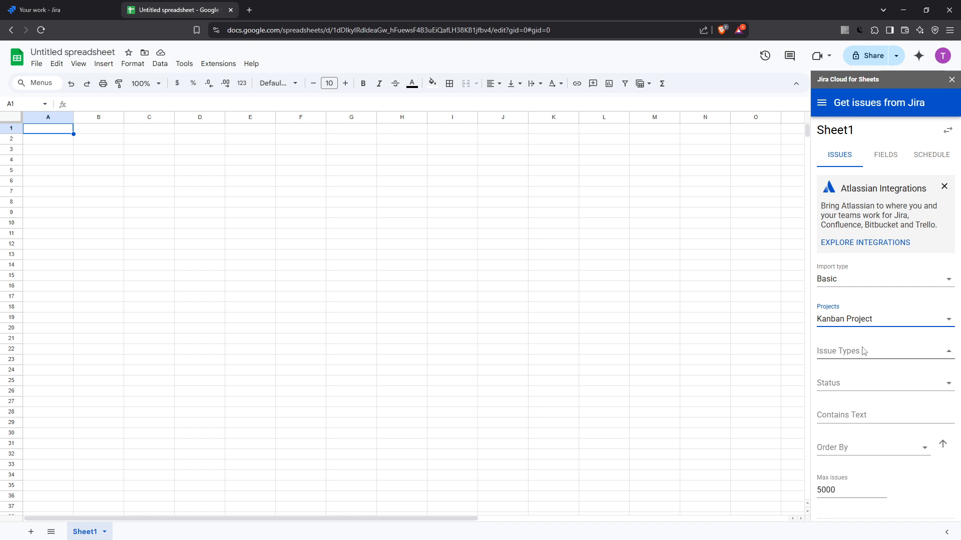
{"action": "left_click", "coordinate": [882, 350]}
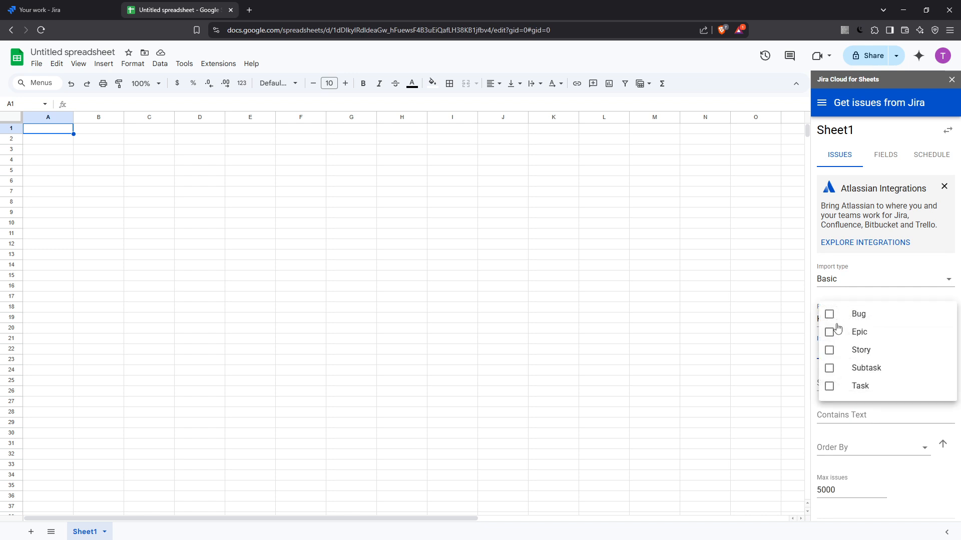
{"action": "left_click", "coordinate": [828, 314]}
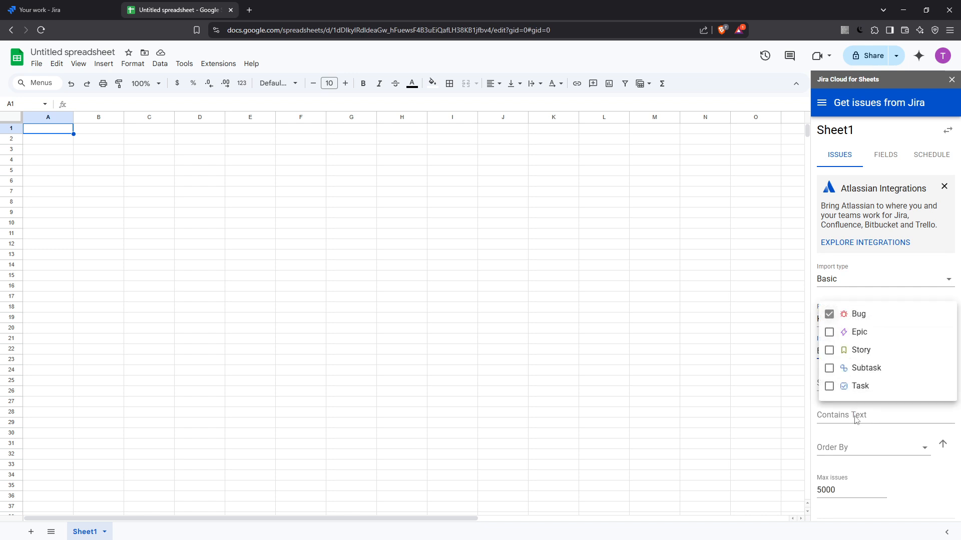
{"action": "left_click", "coordinate": [858, 313]}
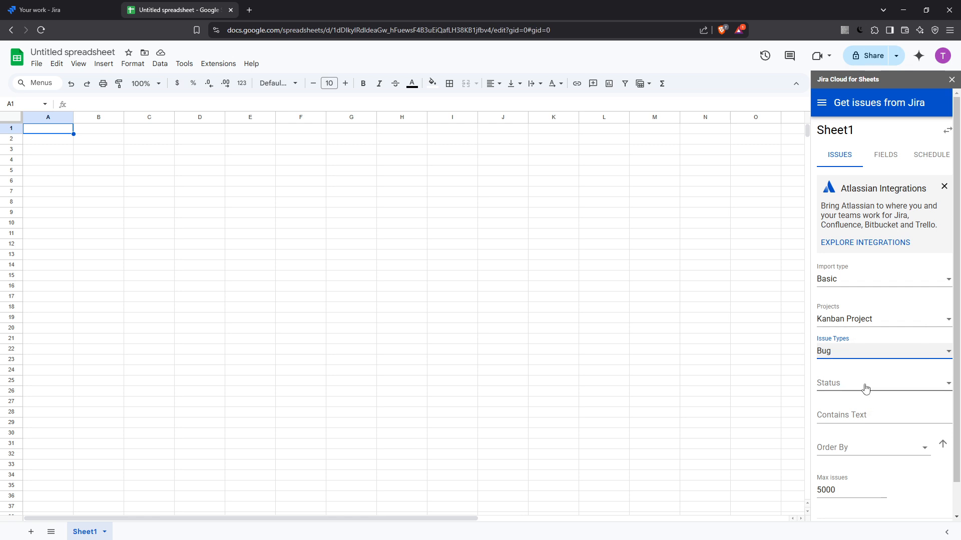
Step: Launch the import of Kanban Project bugs with Get Issues Now
{"action": "scroll", "scroll_direction": "down", "scroll_amount": 3}
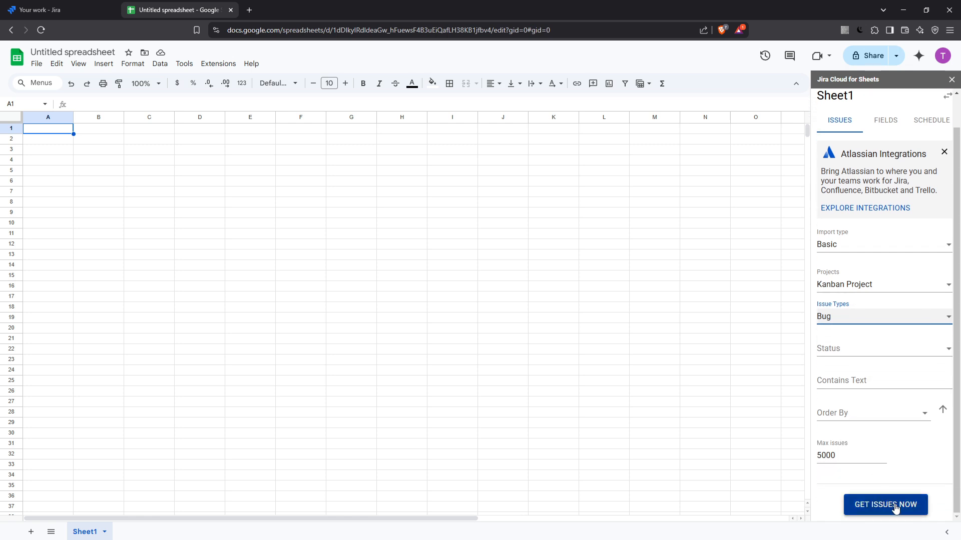
{"action": "left_click", "coordinate": [884, 505]}
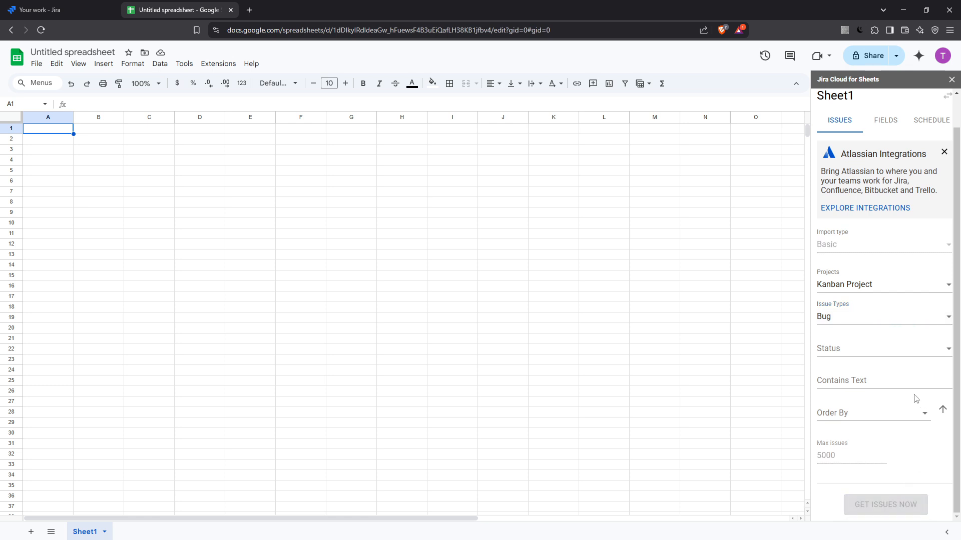